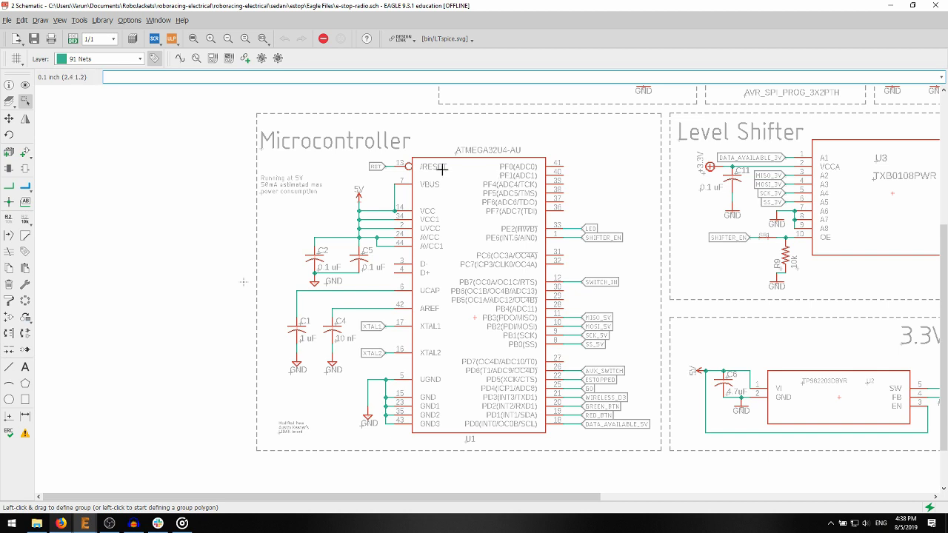
{"action": "mouse_move", "coordinate": [130, 122]}
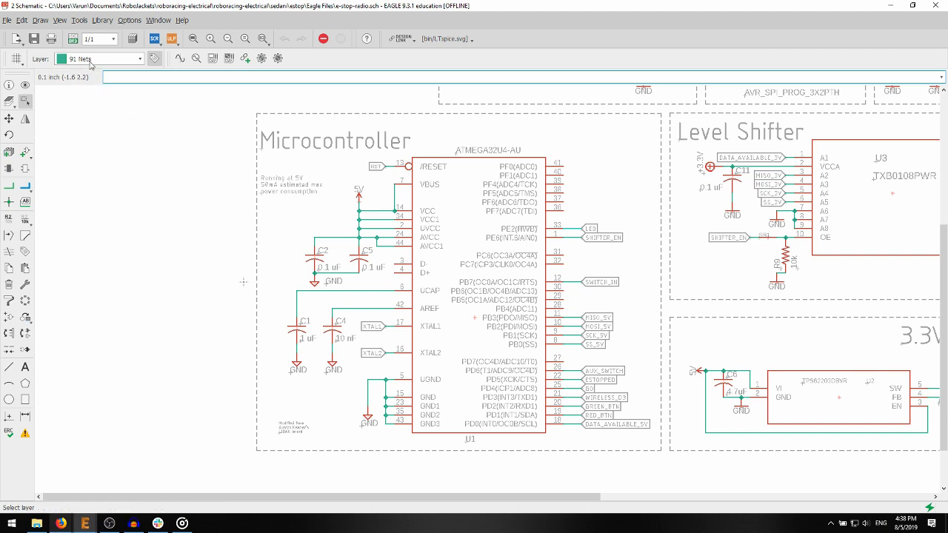
{"action": "mouse_move", "coordinate": [73, 39]}
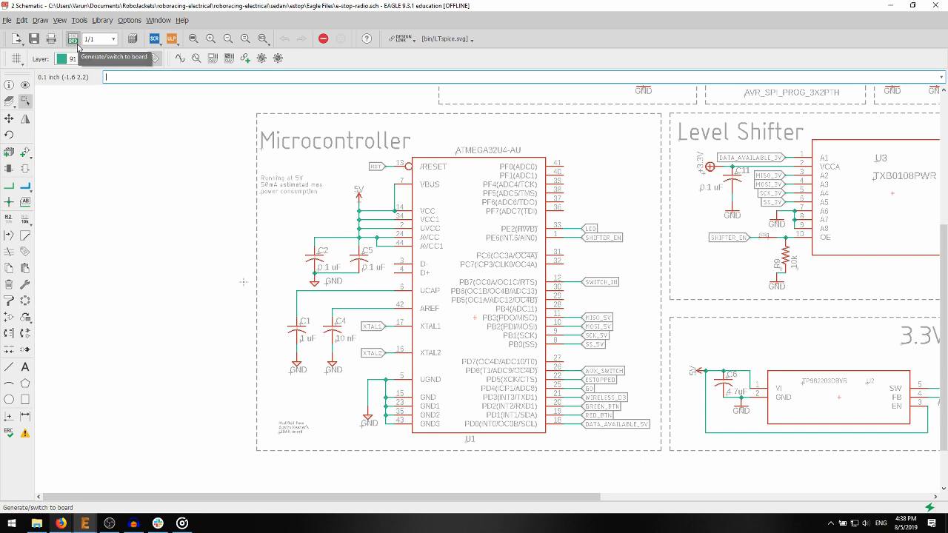
Browse the Eagle Files folder's .sch, .brd and .lbr files and launch the e-stop library in EAGLE.
{"action": "left_click", "coordinate": [73, 38]}
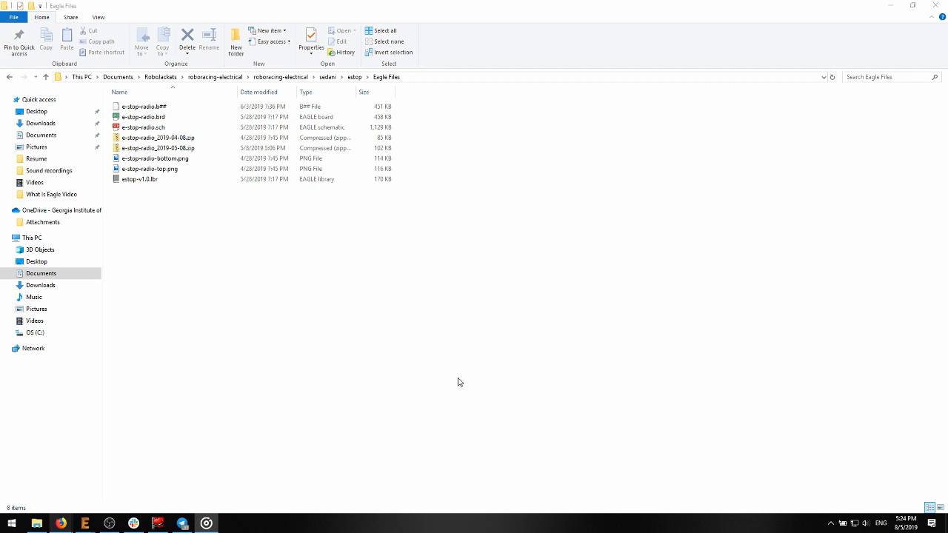
{"action": "left_click", "coordinate": [143, 128]}
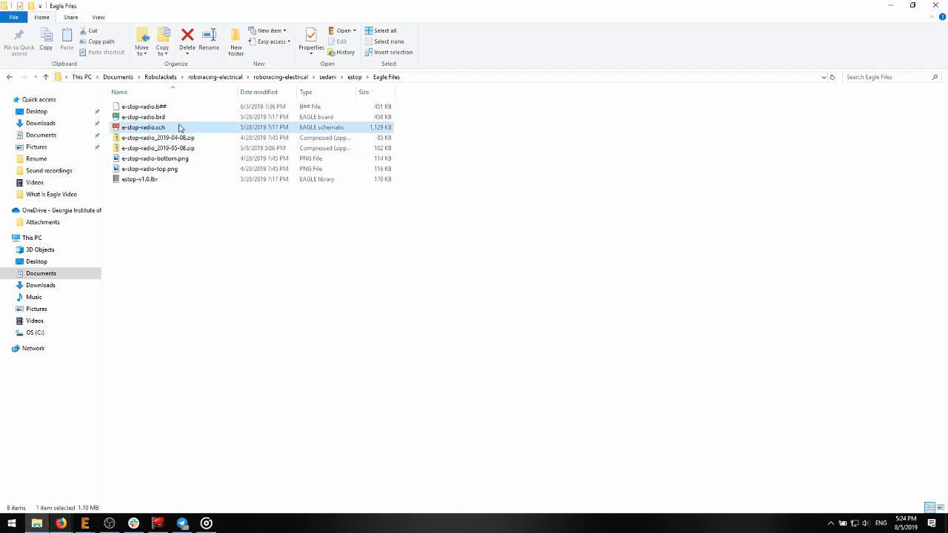
{"action": "left_click", "coordinate": [142, 117]}
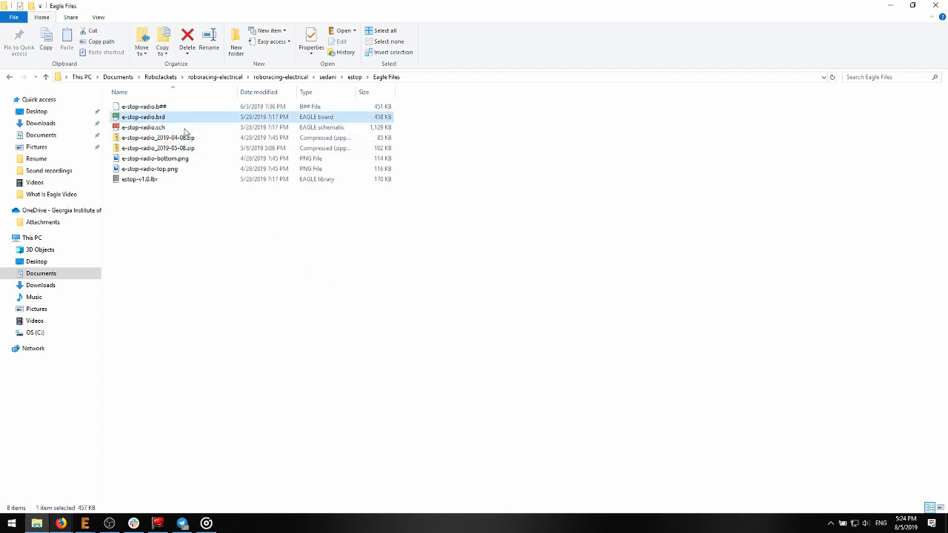
{"action": "left_click", "coordinate": [139, 179]}
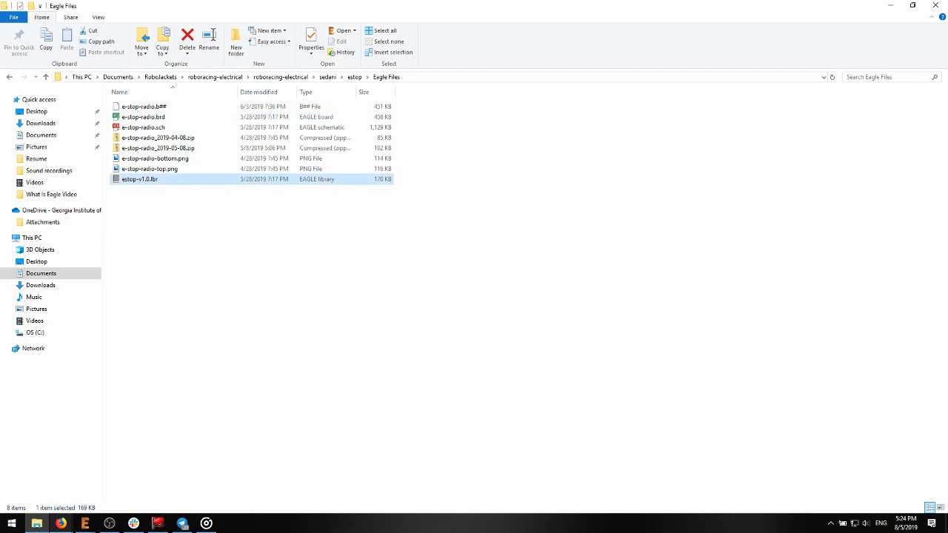
{"action": "double_click", "coordinate": [140, 179]}
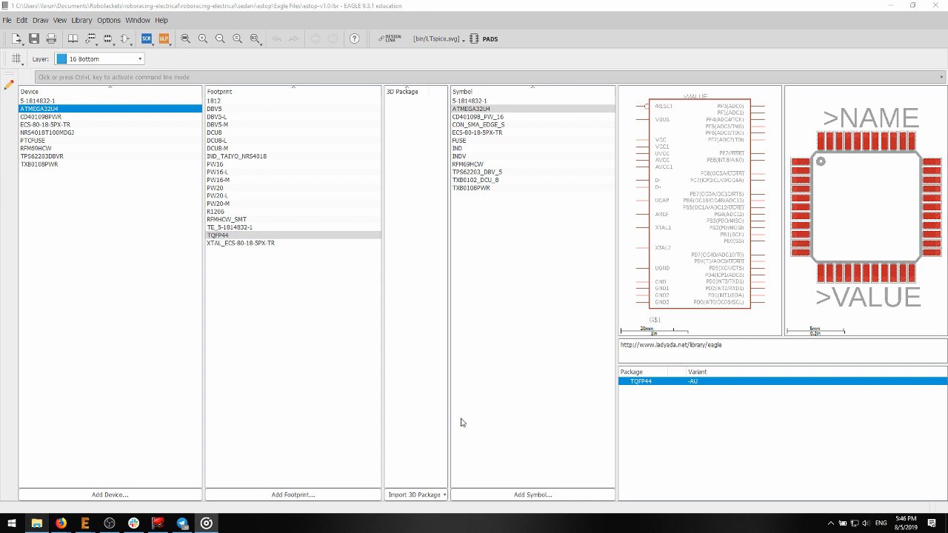
Preview several library devices, including the inductor and the RFM69HCW radio module.
{"action": "left_click", "coordinate": [41, 115]}
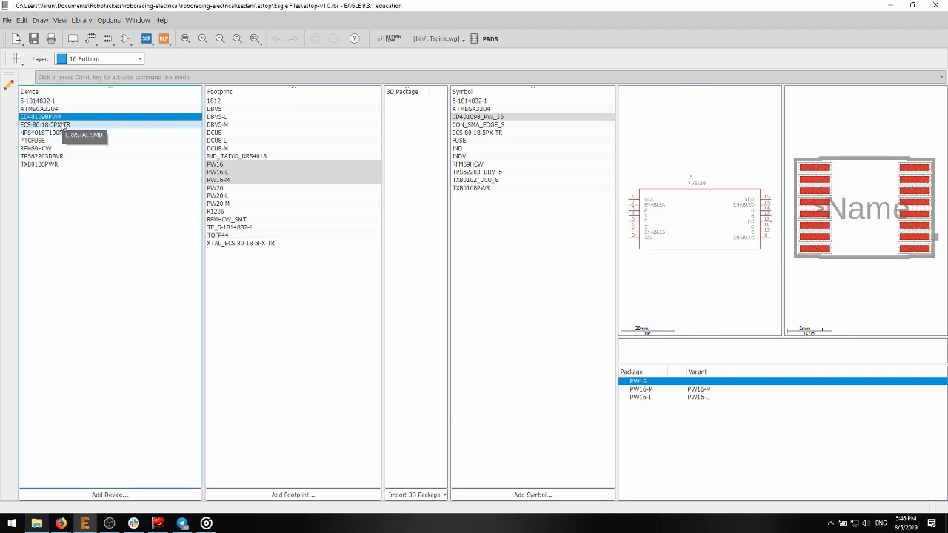
{"action": "left_click", "coordinate": [47, 133]}
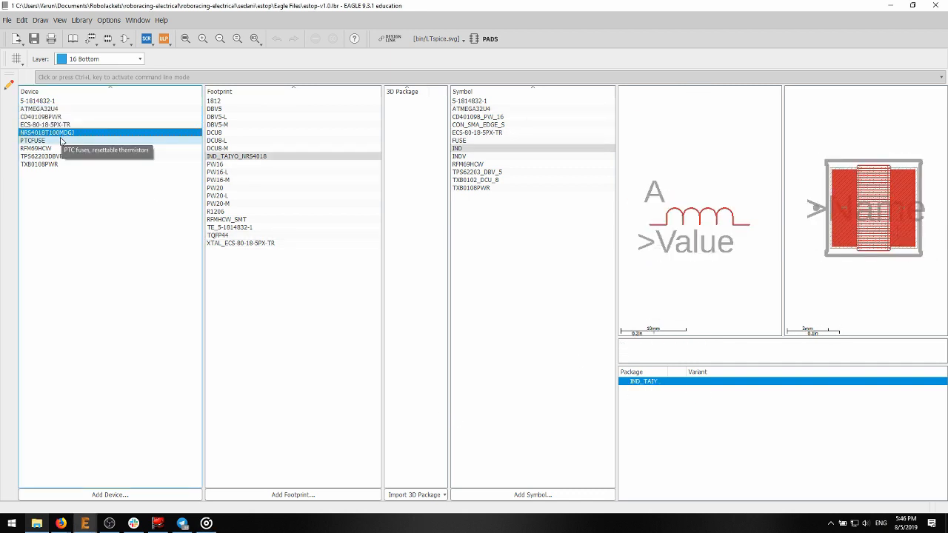
{"action": "left_click", "coordinate": [36, 148]}
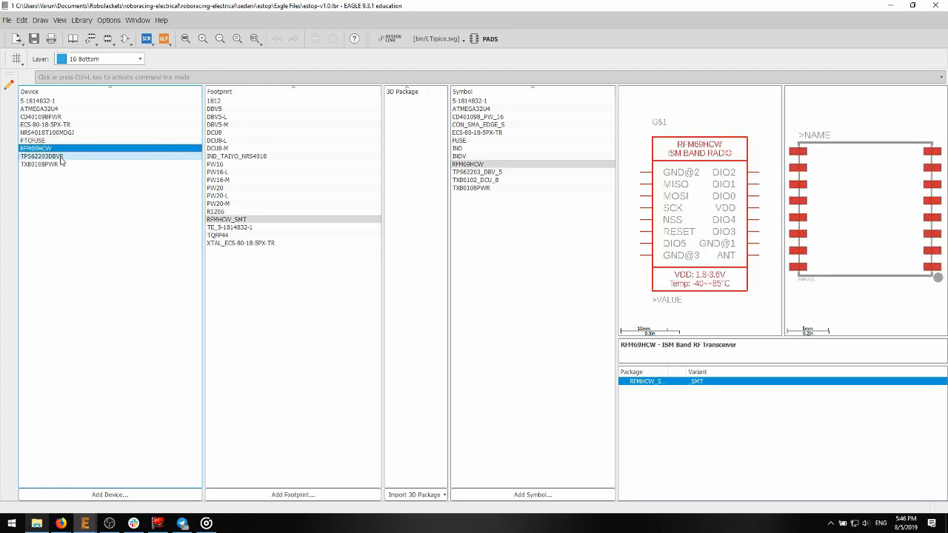
View e-stop-radio.sch as raw XML in Sublime Text and read through it.
{"action": "left_click", "coordinate": [39, 165]}
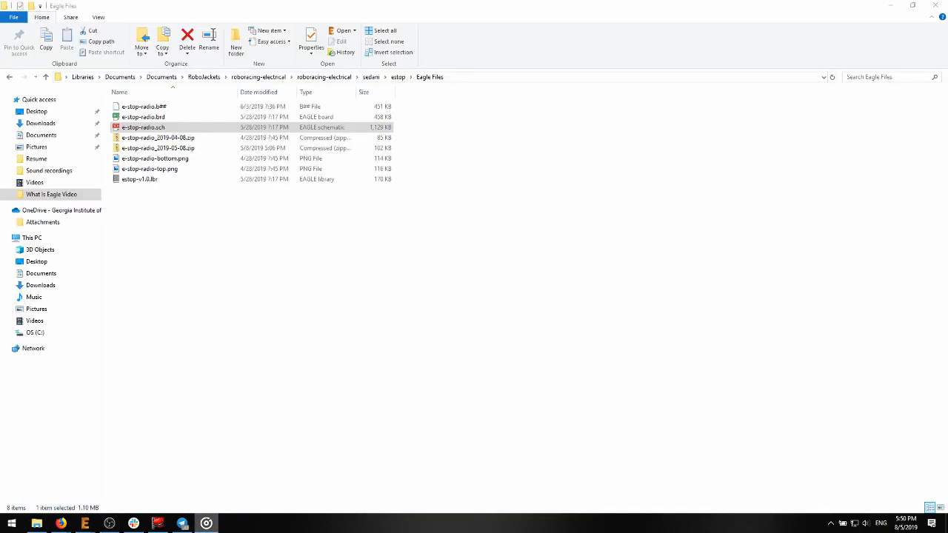
{"action": "left_click", "coordinate": [142, 127]}
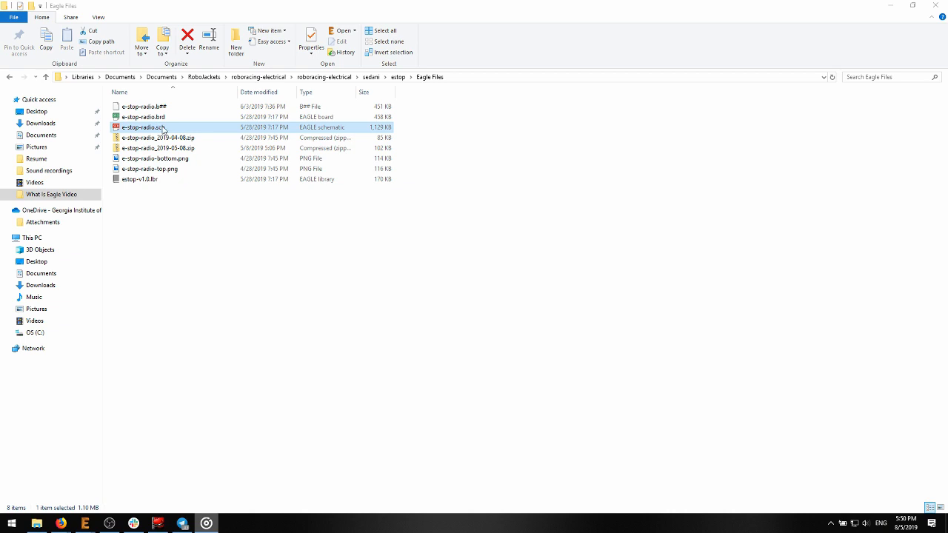
{"action": "right_click", "coordinate": [141, 128]}
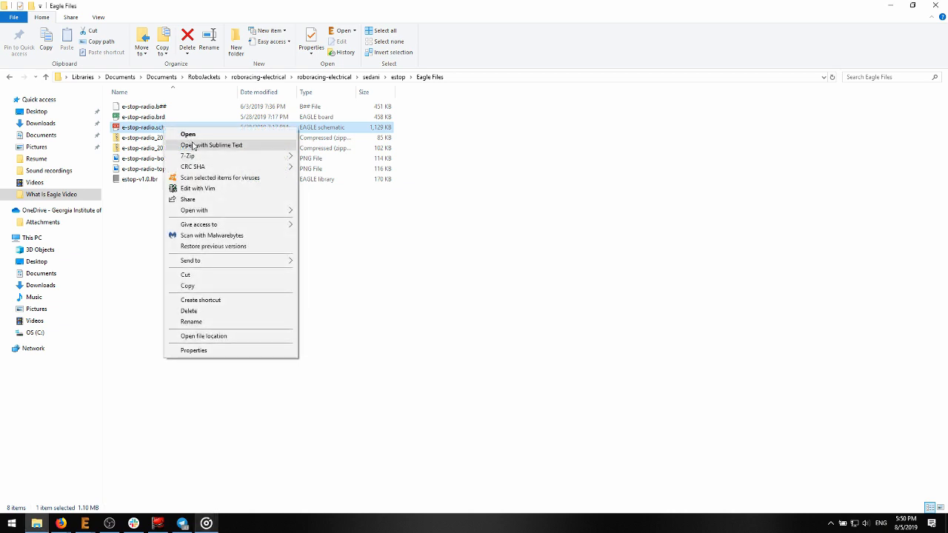
{"action": "left_click", "coordinate": [210, 145]}
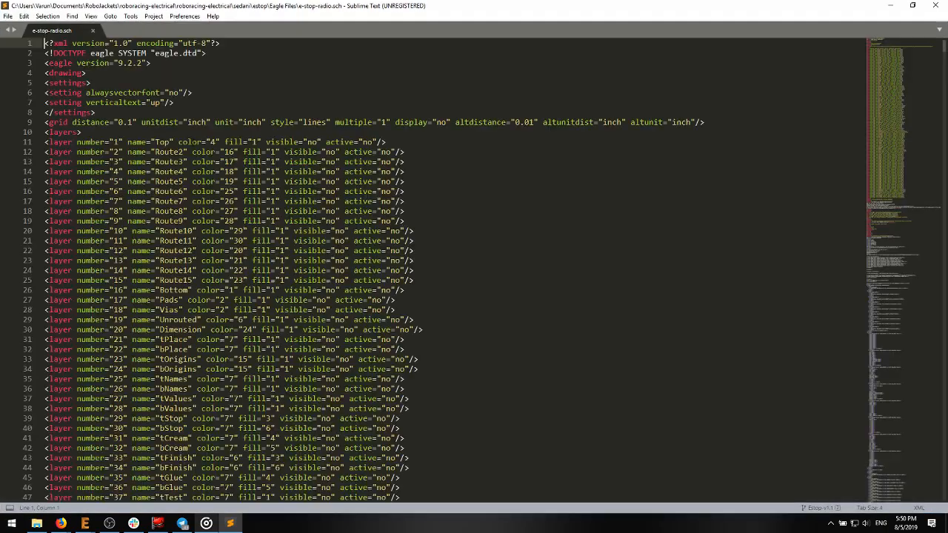
{"action": "scroll", "scroll_direction": "down", "scroll_amount": 3}
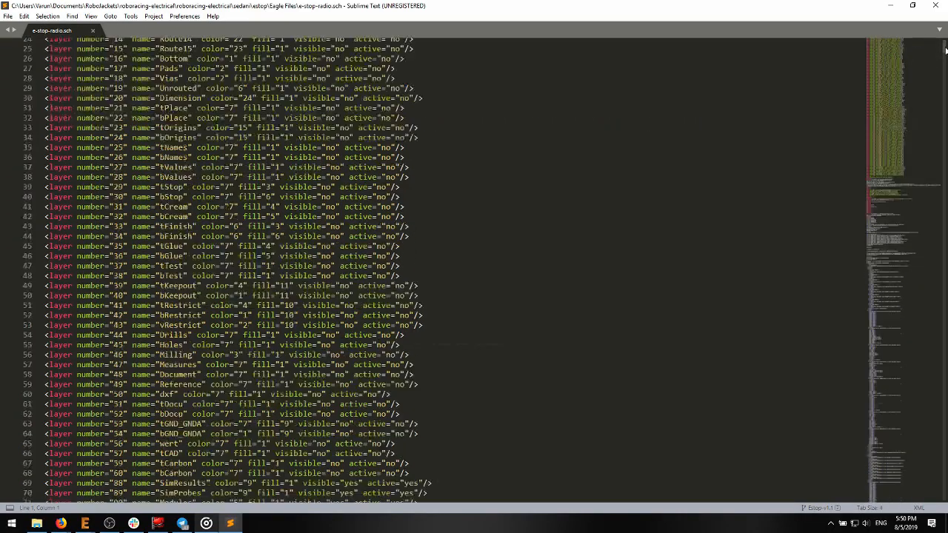
{"action": "scroll", "scroll_direction": "down", "scroll_amount": 3}
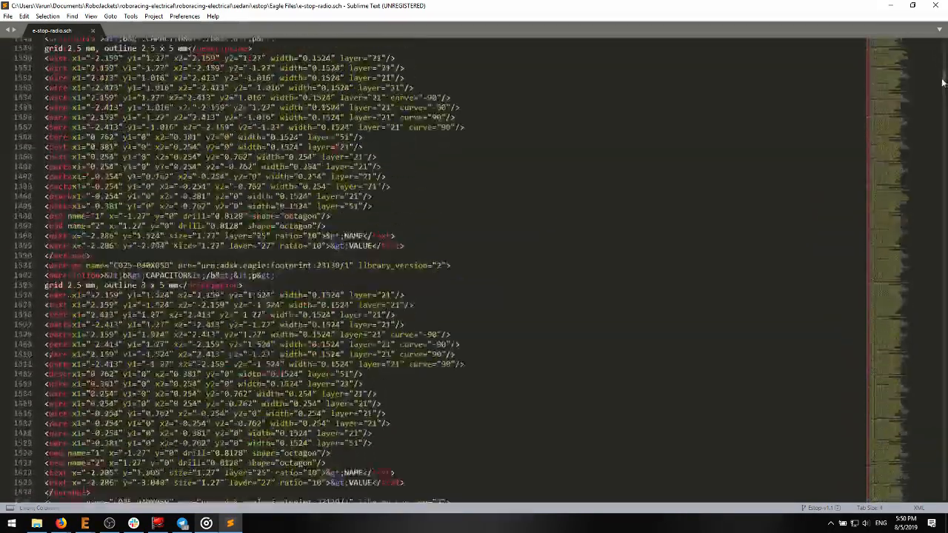
{"action": "scroll", "scroll_direction": "down", "scroll_amount": 3}
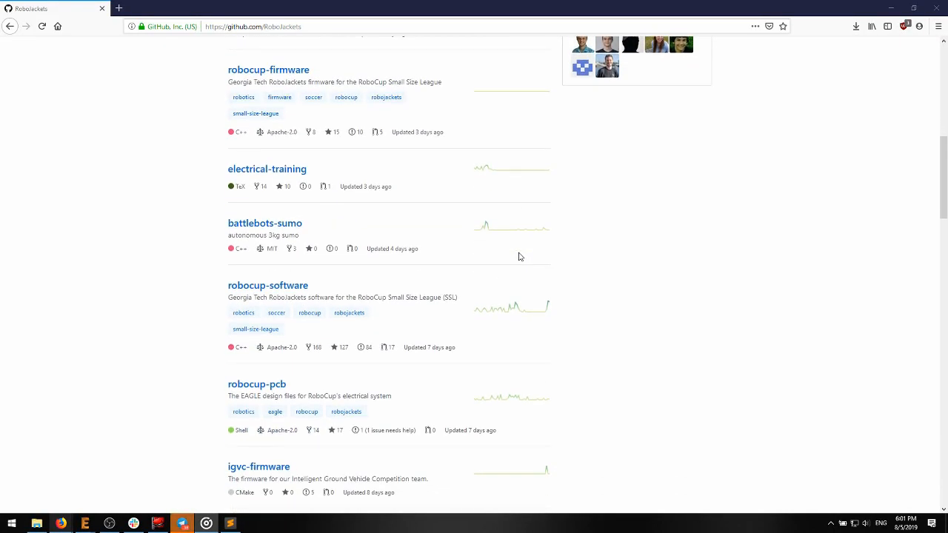
Go to the RoboJackets igvc-electrical repository and show its branches page.
{"action": "scroll", "scroll_direction": "down", "scroll_amount": 3}
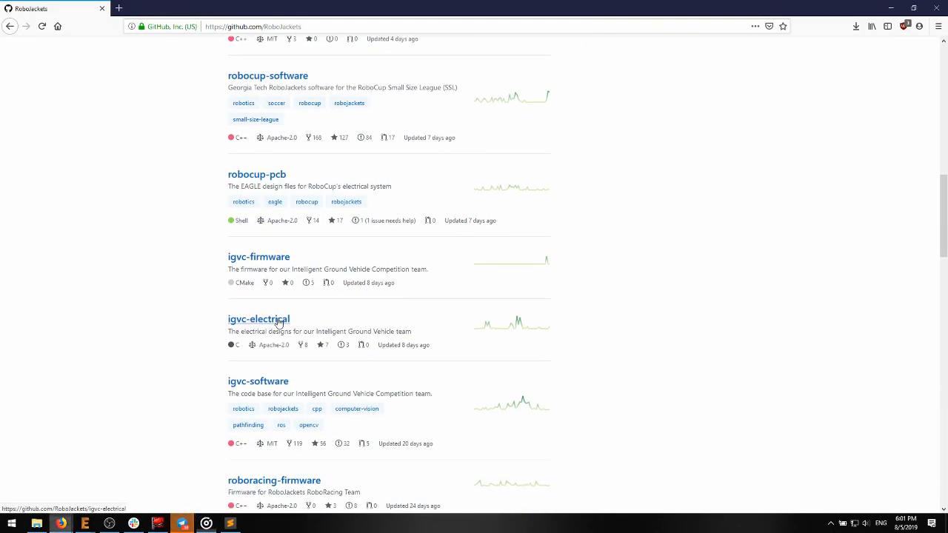
{"action": "left_click", "coordinate": [258, 318]}
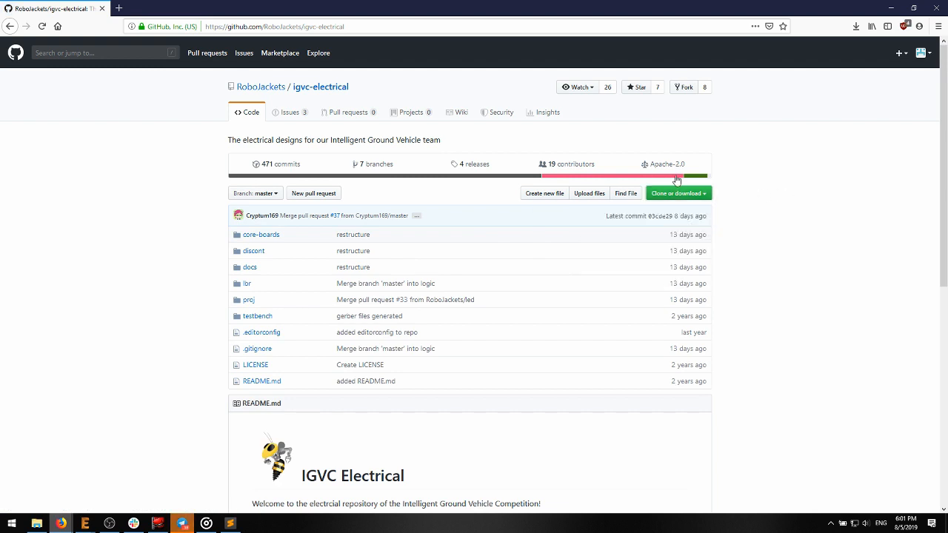
{"action": "left_click", "coordinate": [372, 163]}
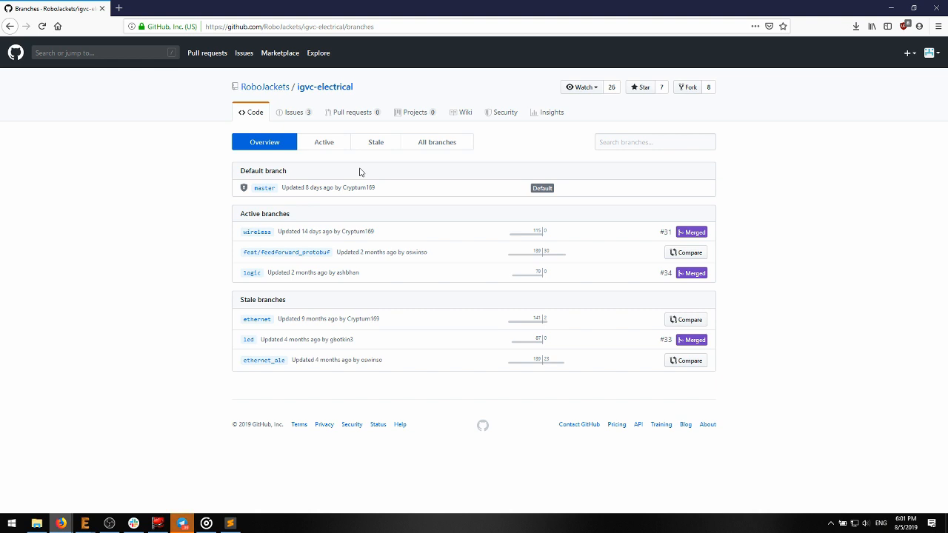
{"action": "mouse_move", "coordinate": [354, 136]}
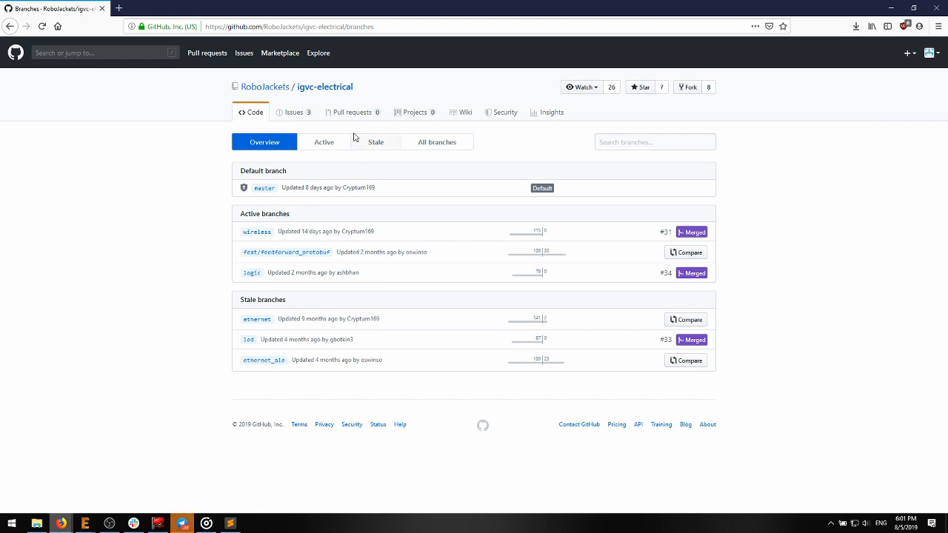